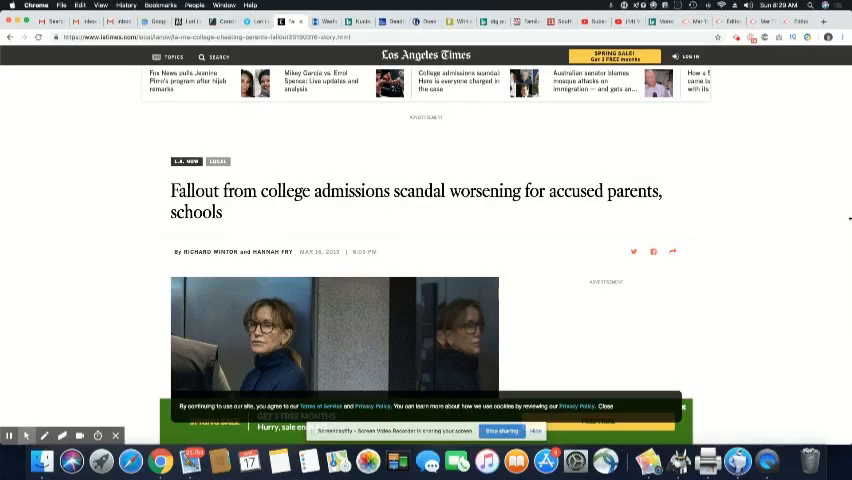
scroll("down", 3)
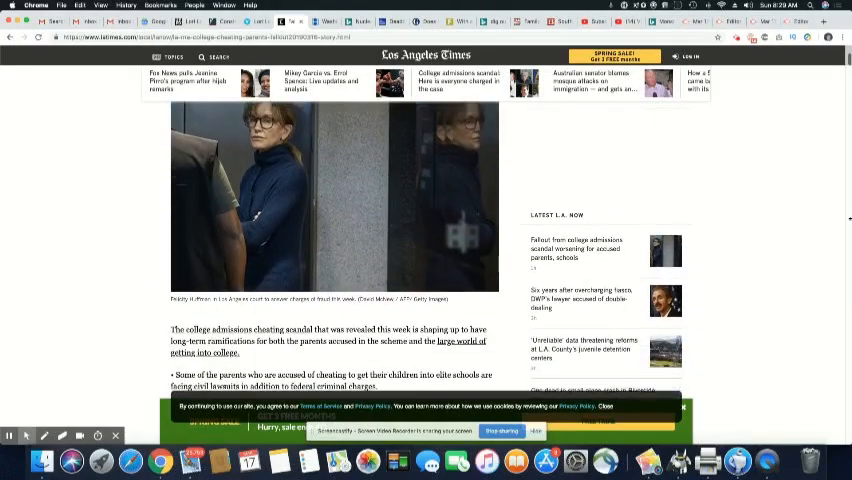
scroll("down", 3)
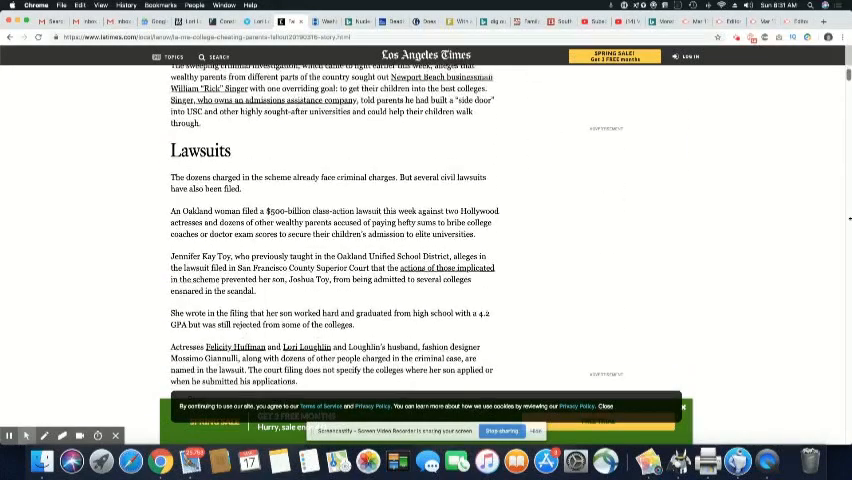
scroll("down", 3)
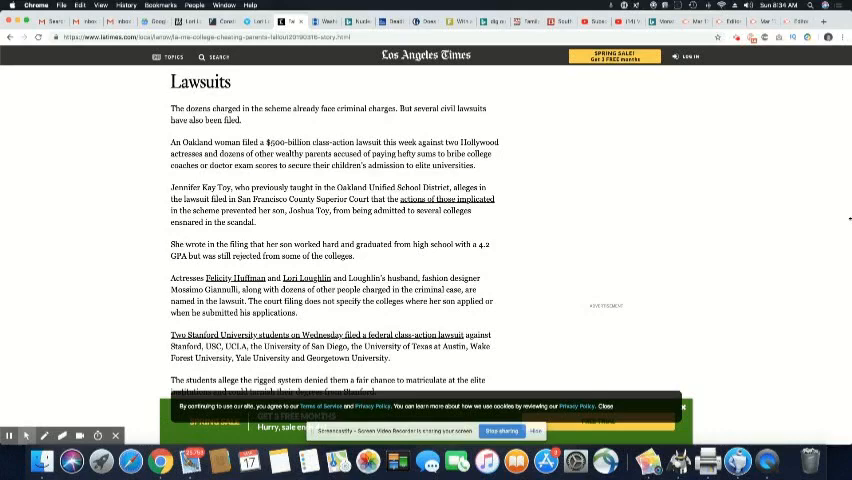
scroll("down", 3)
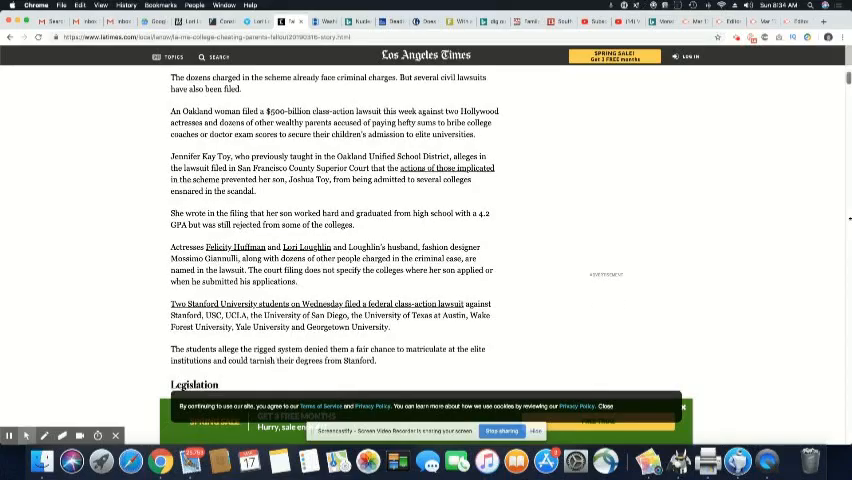
scroll("down", 3)
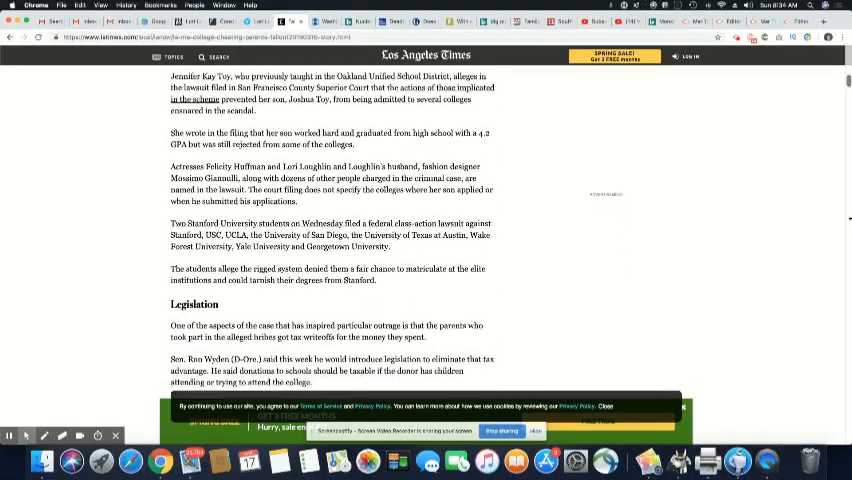
scroll("down", 3)
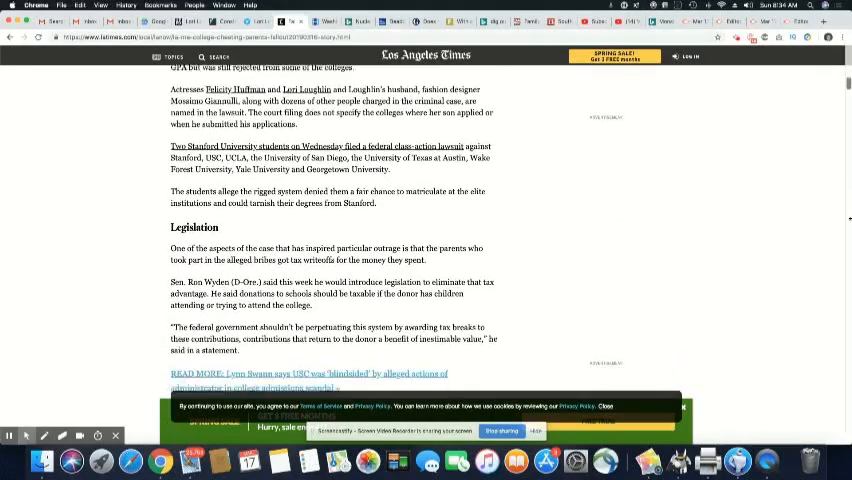
scroll("down", 3)
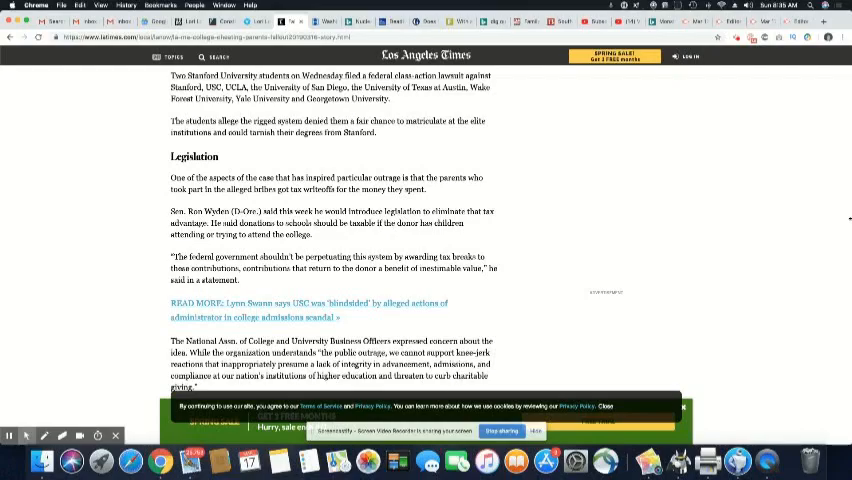
scroll("down", 3)
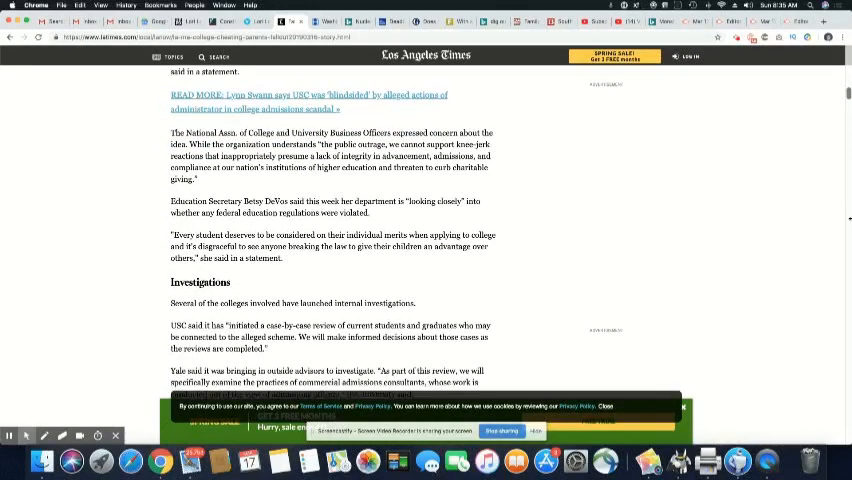
scroll("down", 3)
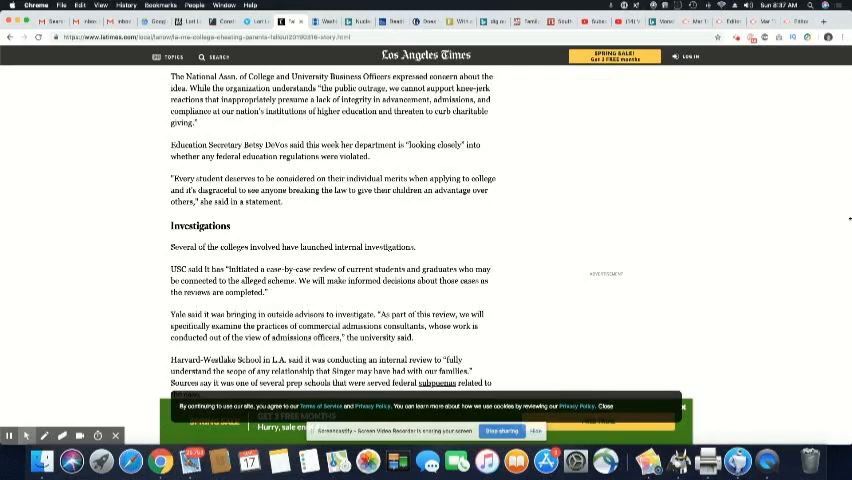
scroll("down", 3)
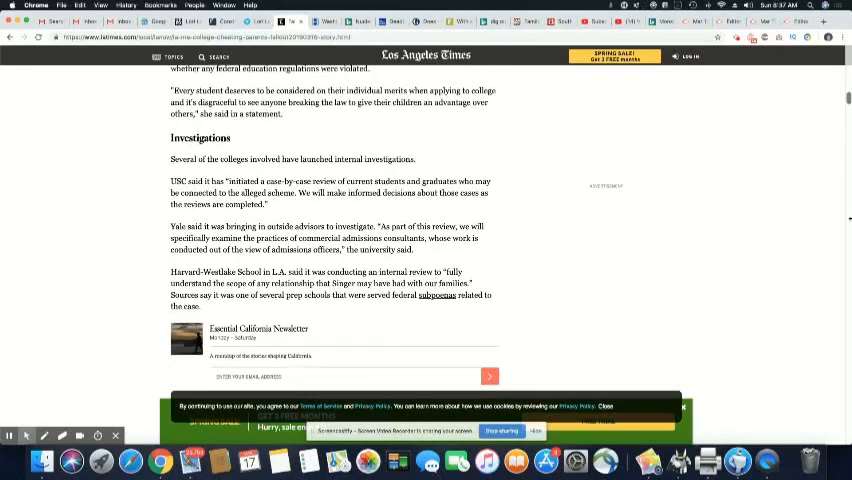
scroll("down", 3)
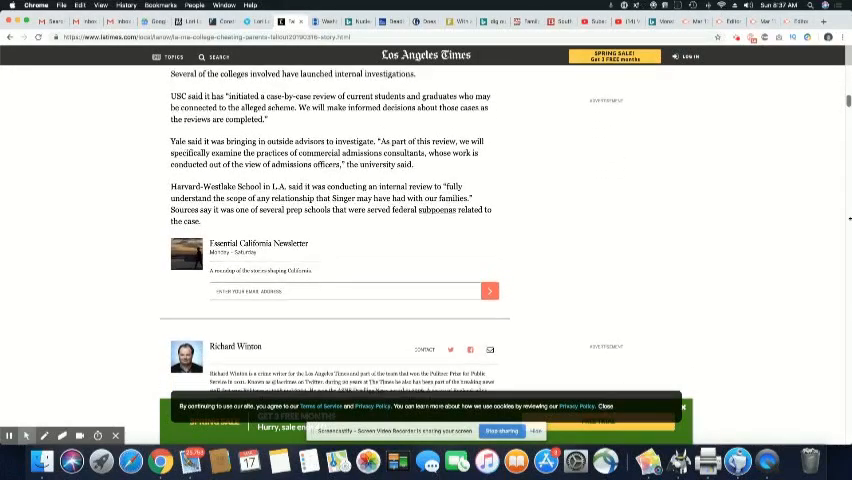
scroll("down", 3)
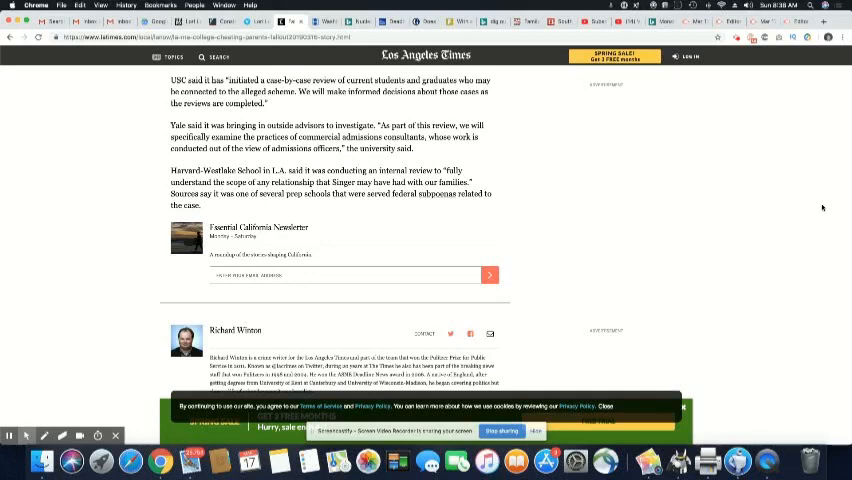
scroll("up", 3)
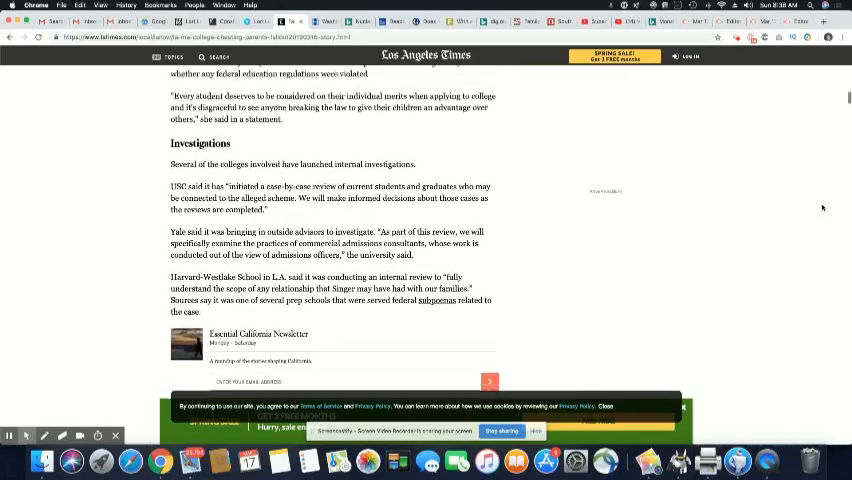
scroll("up", 3)
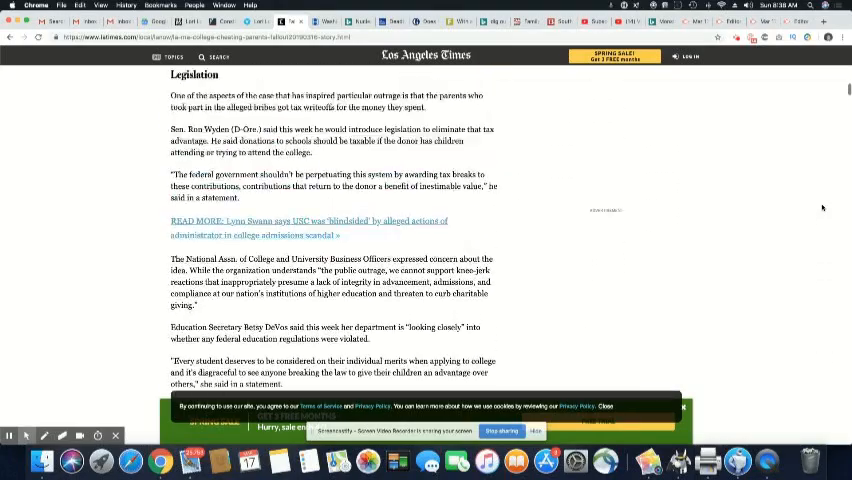
scroll("up", 3)
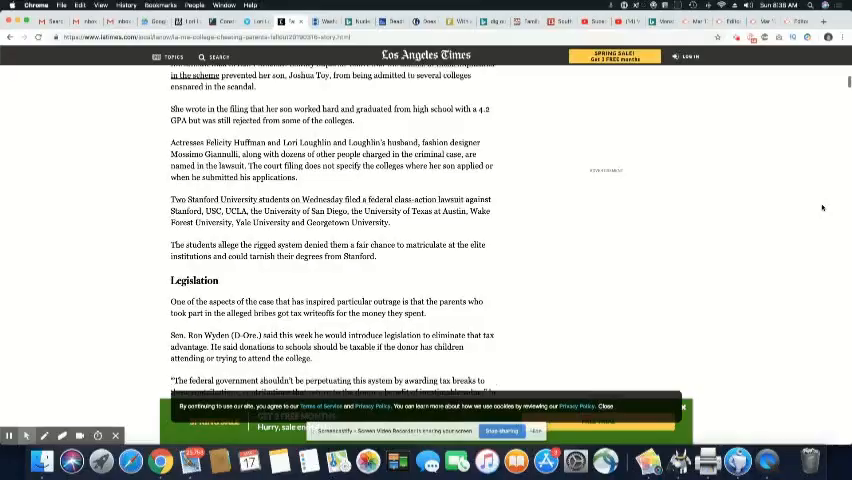
scroll("up", 3)
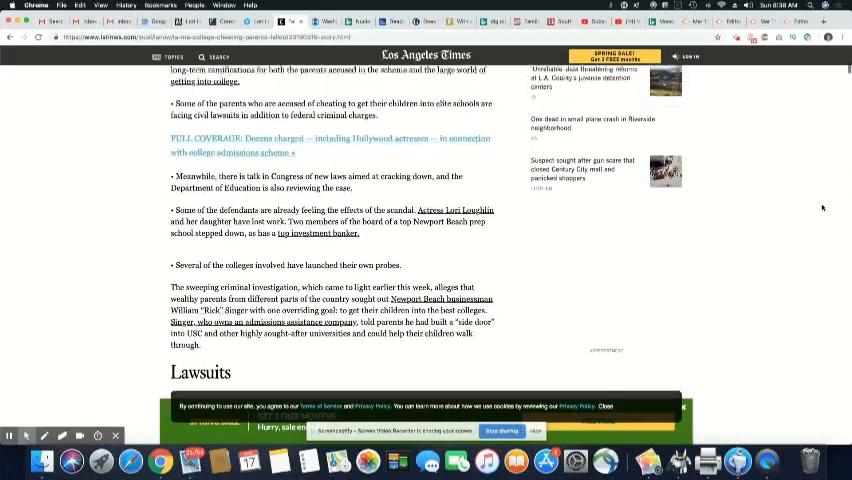
scroll("up", 3)
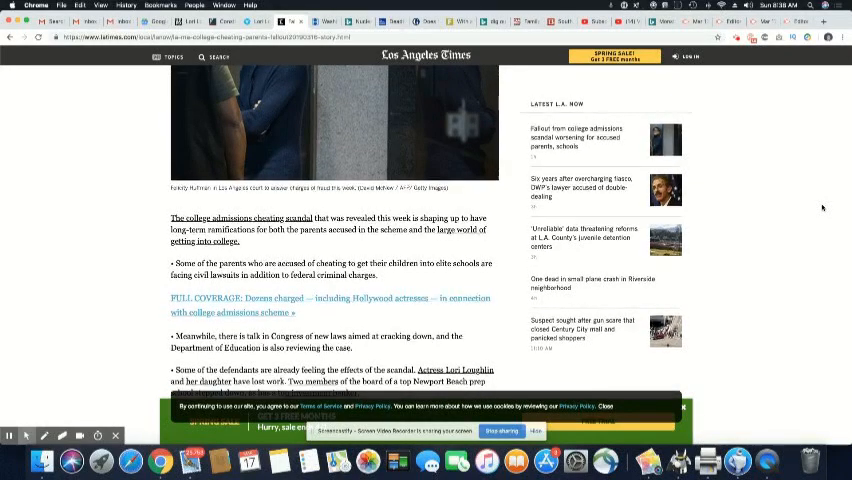
scroll("up", 3)
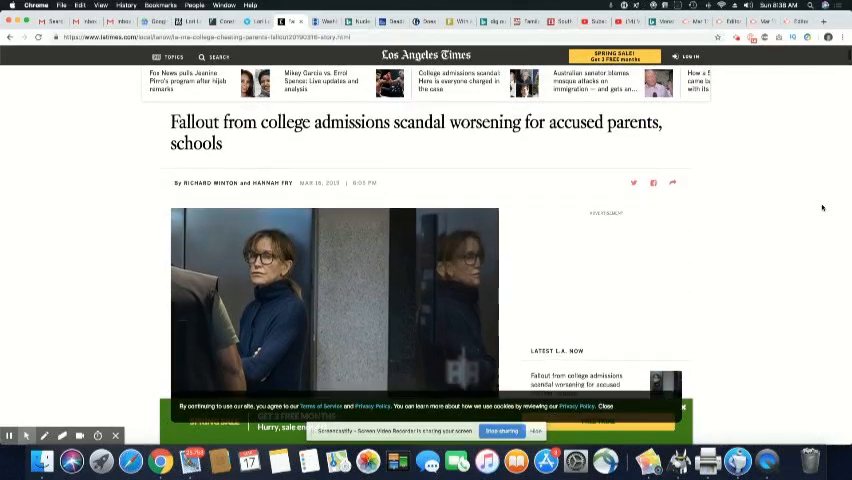
scroll("up", 3)
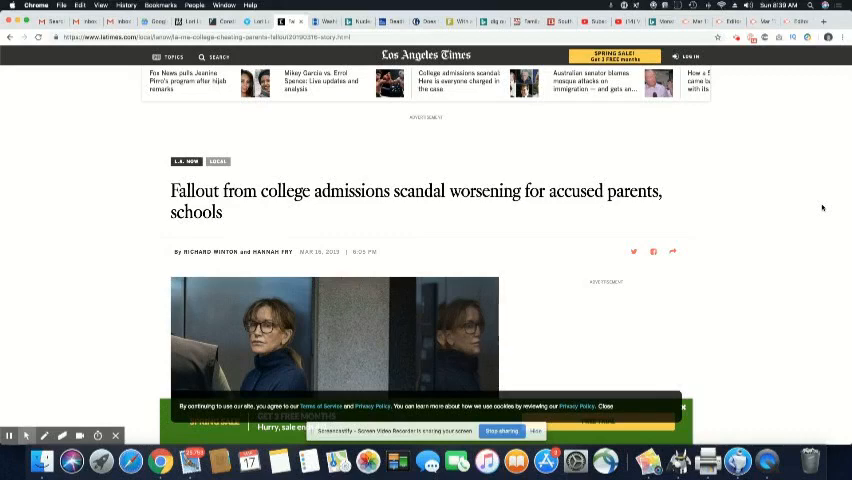
mouse_move(798, 208)
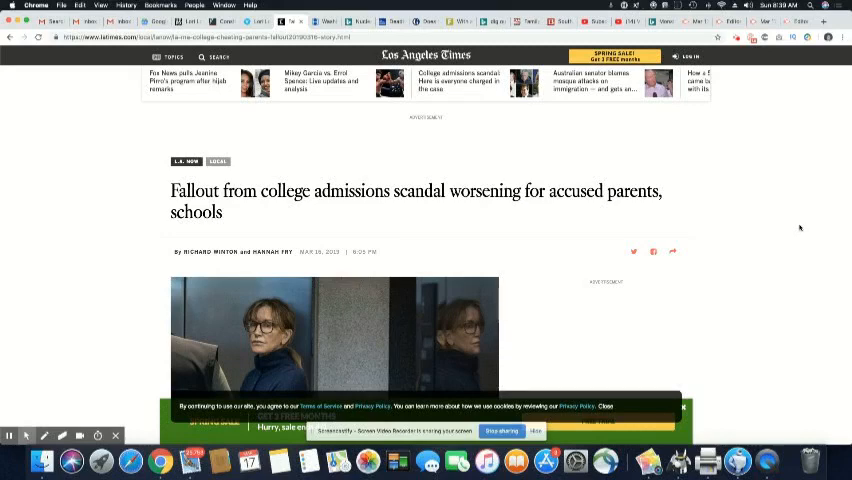
mouse_move(808, 244)
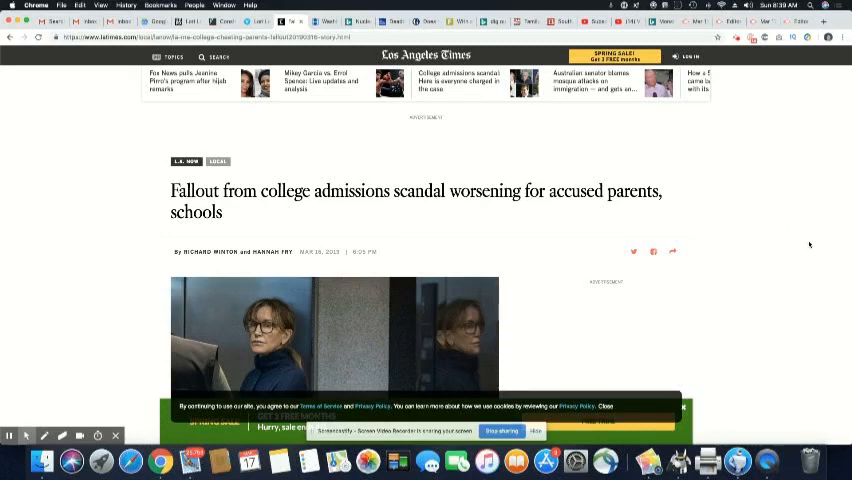